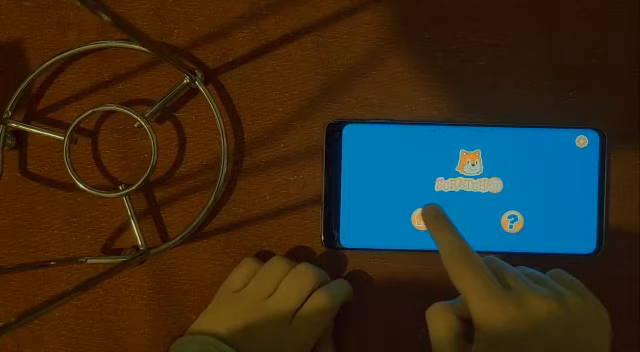
Leave the ScratchJr title screen for the projects home page via the Home button
{"action": "left_click", "coordinate": [428, 222]}
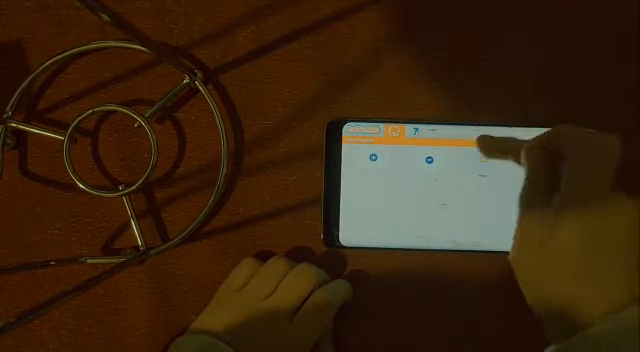